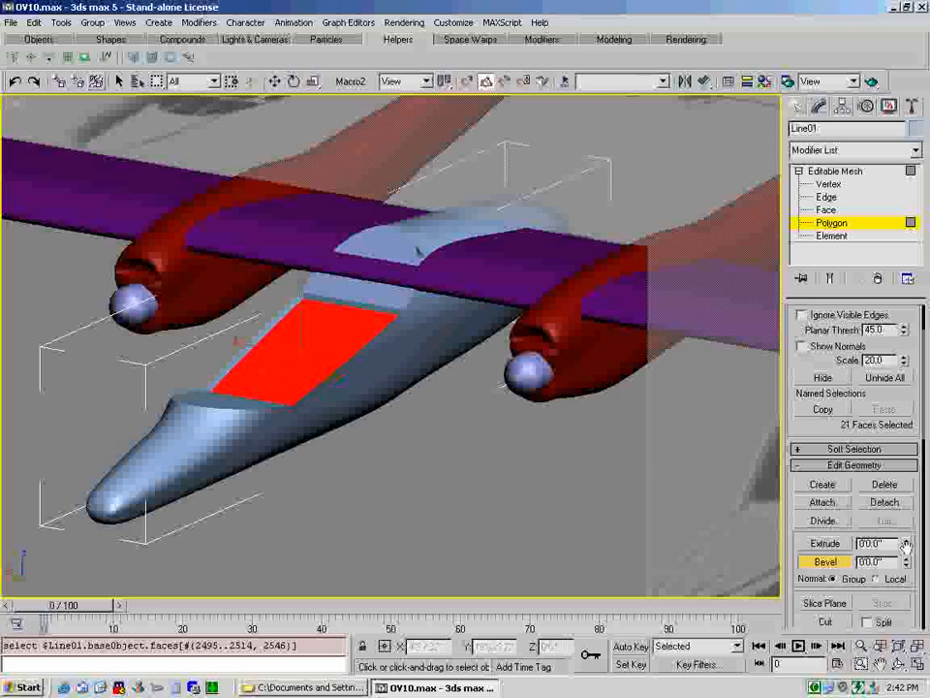
- Extrude the selected cockpit faces downward into the fuselage with a negative value
click(822, 543)
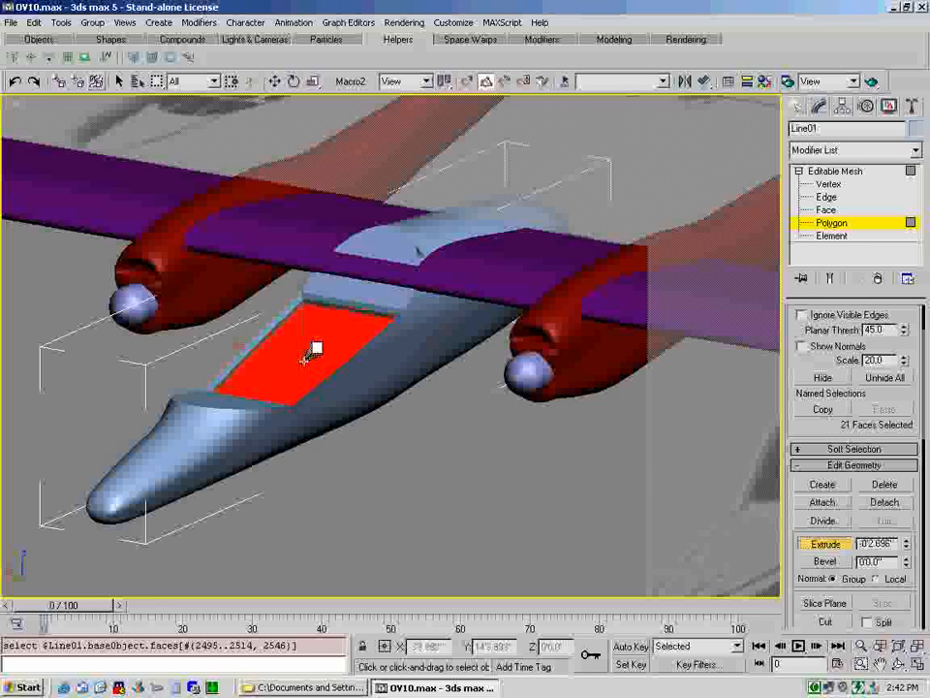
drag(314, 349, 310, 372)
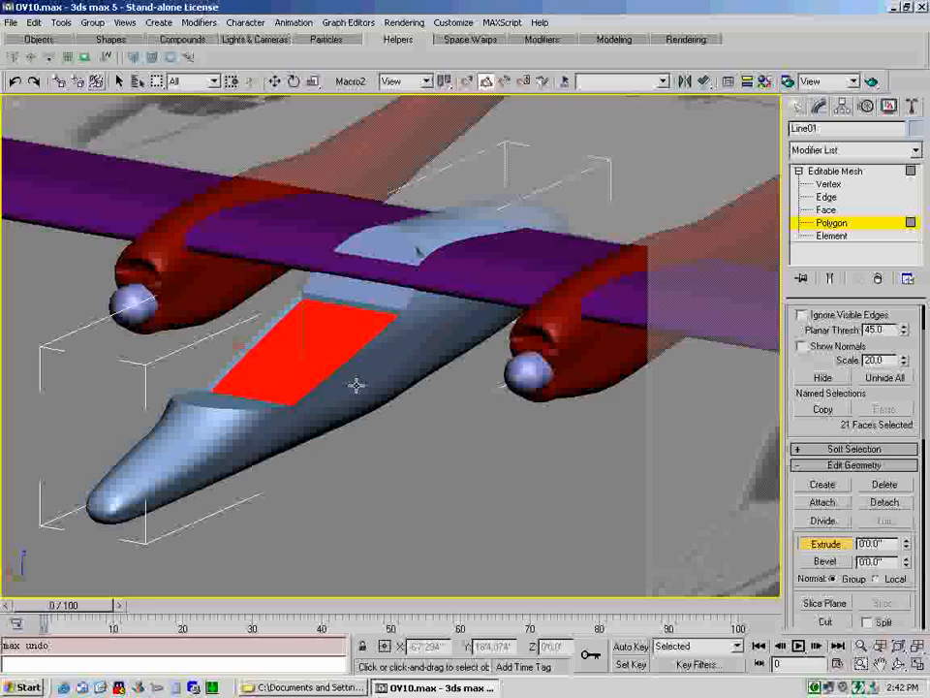
click(825, 562)
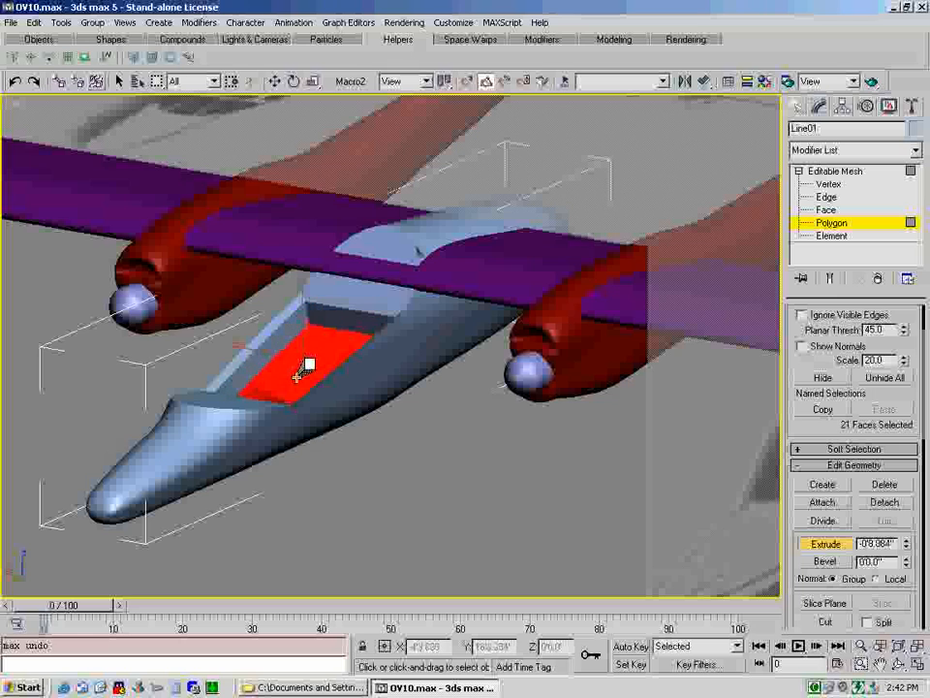
- Bevel the cockpit floor faces inward, then orbit around the canopy to check the recess
click(414, 484)
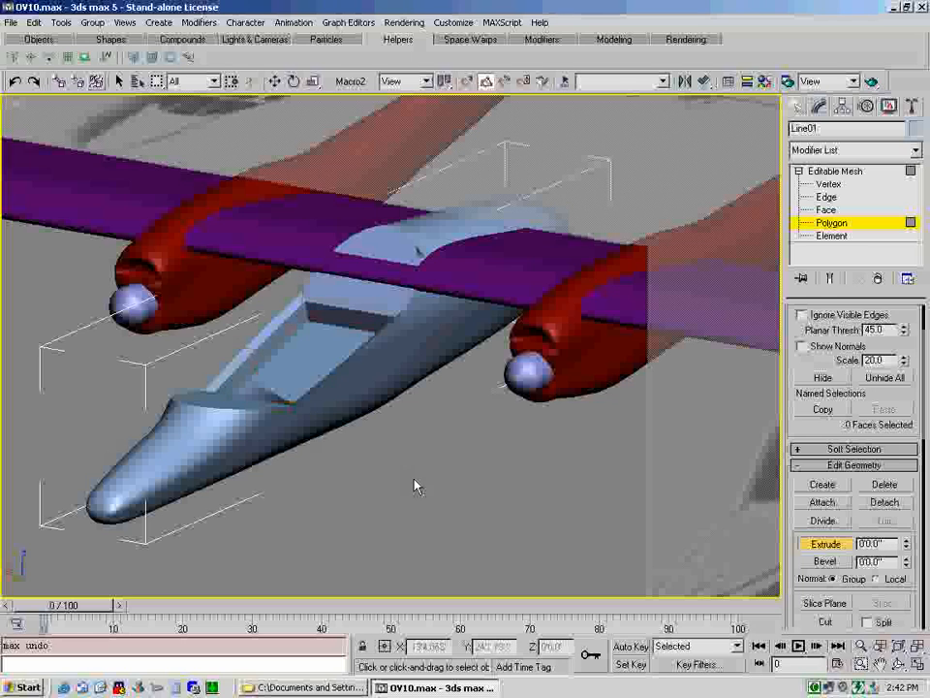
click(826, 561)
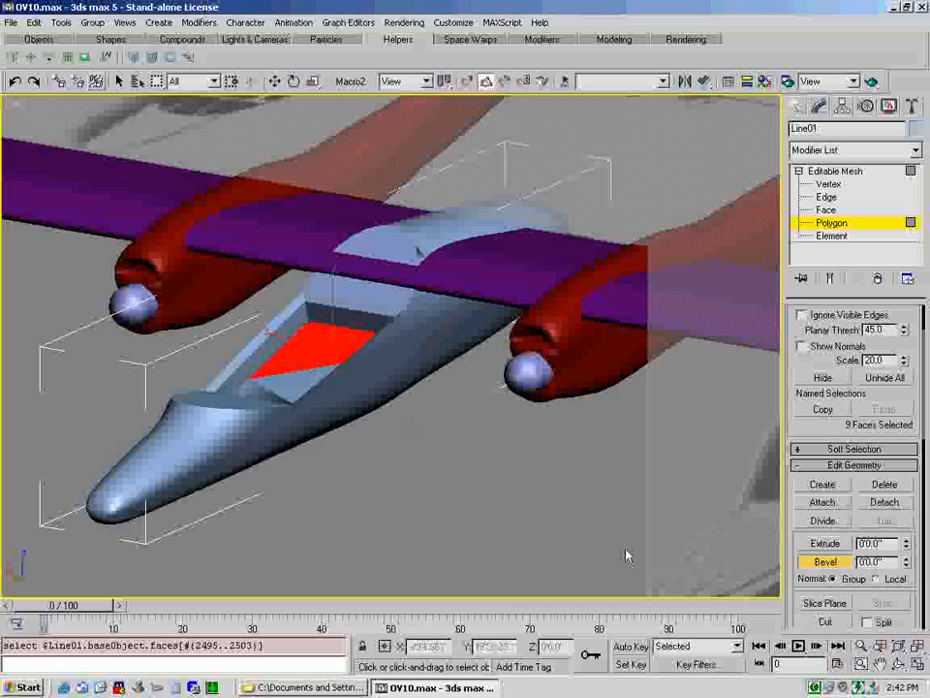
drag(624, 555, 380, 436)
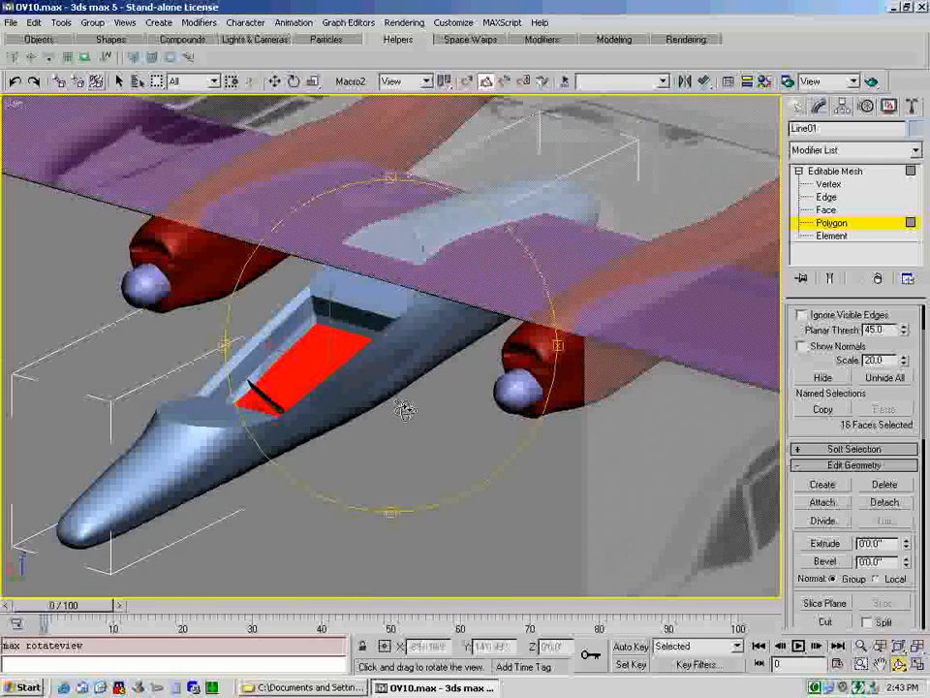
drag(405, 411, 275, 375)
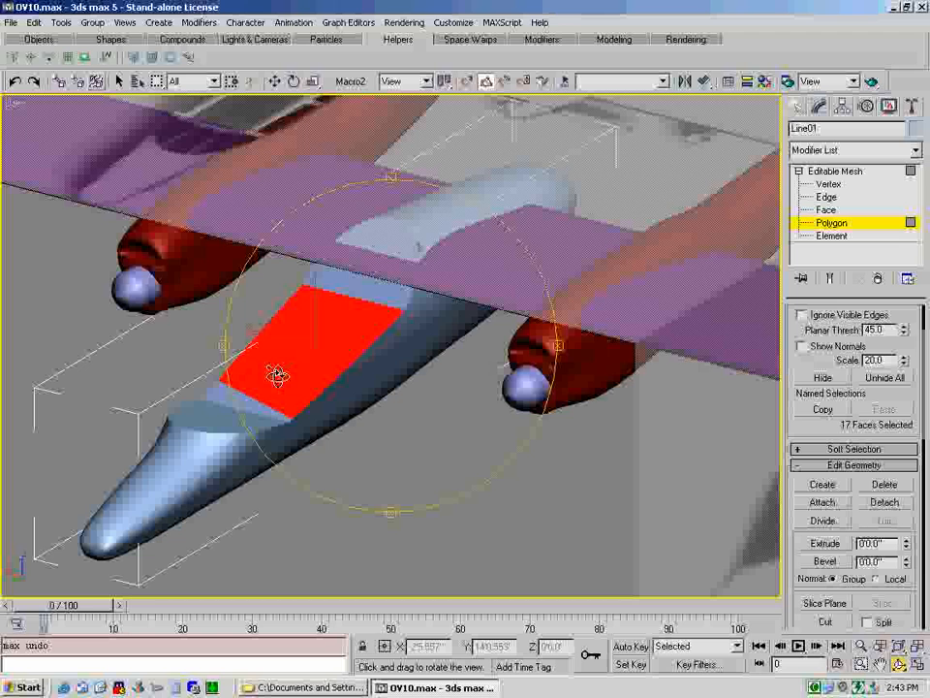
drag(279, 376, 358, 391)
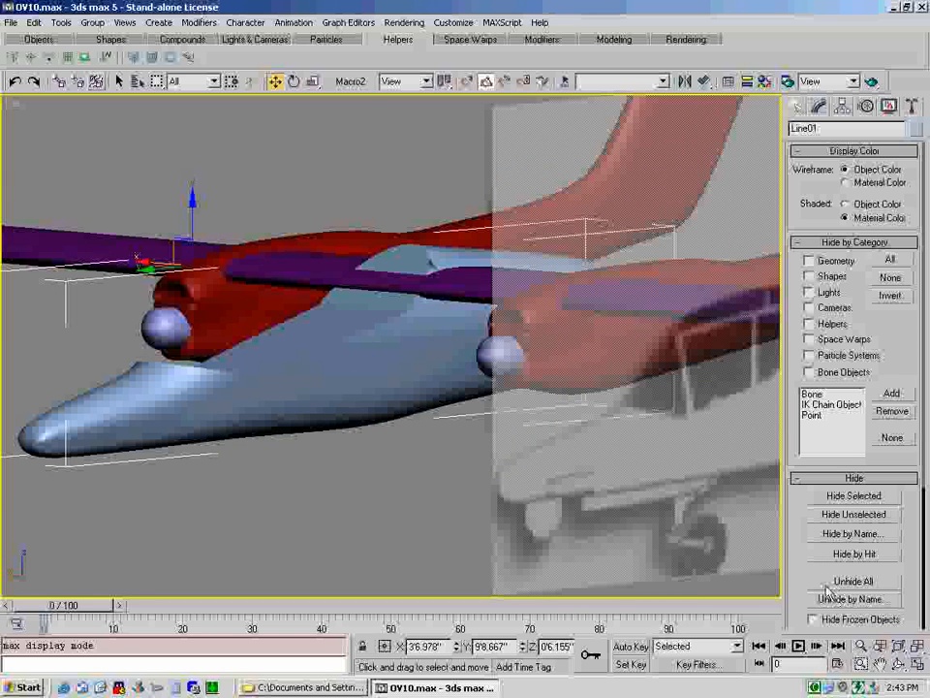
- Trace the front window outline with a Line spline and extrude it into the Line02 block
click(852, 582)
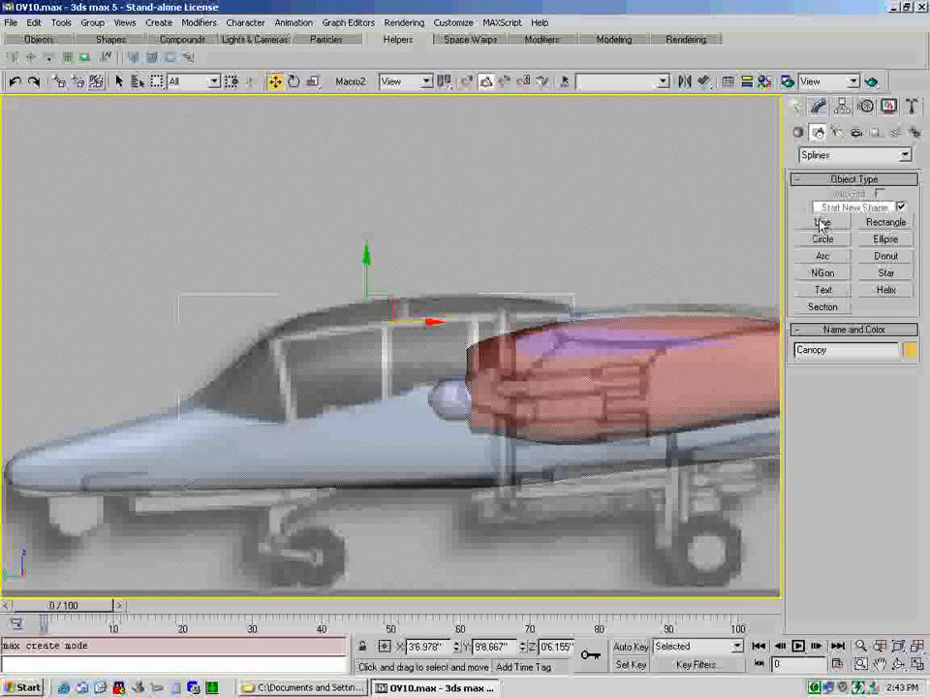
click(822, 220)
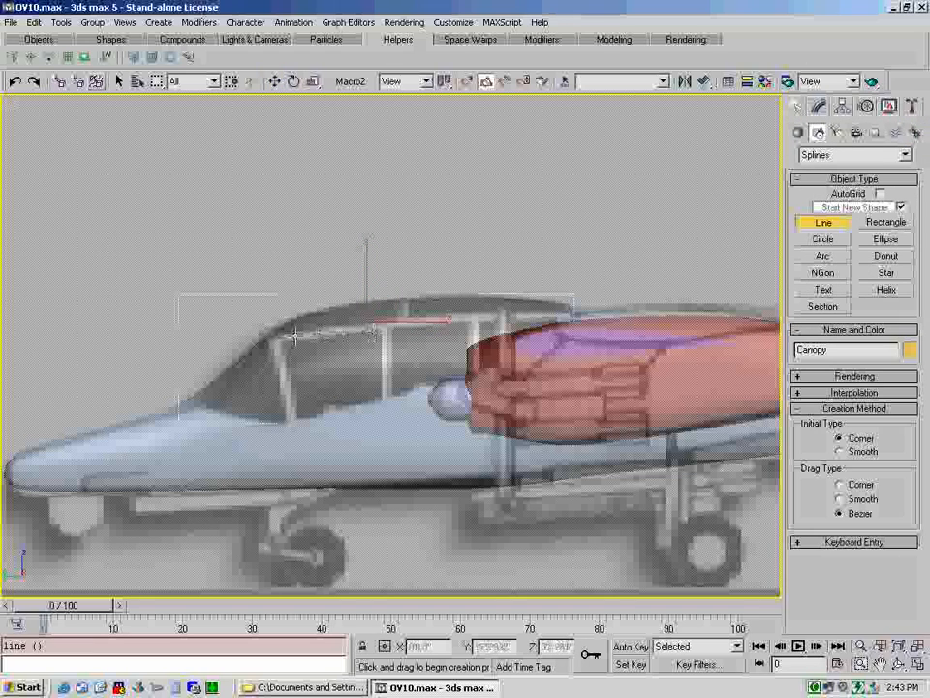
mouse_move(378, 398)
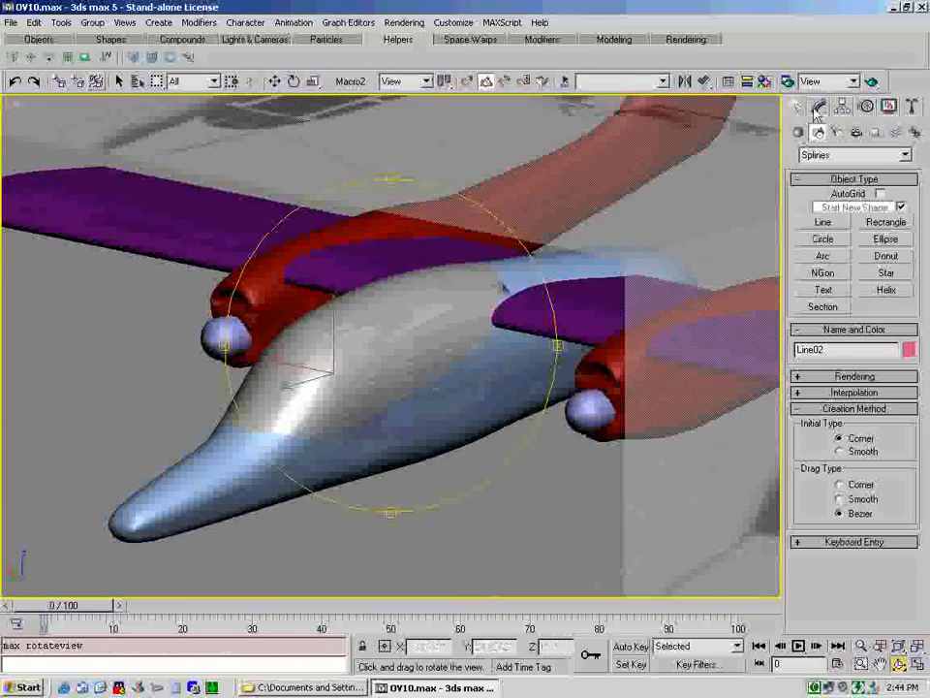
click(817, 107)
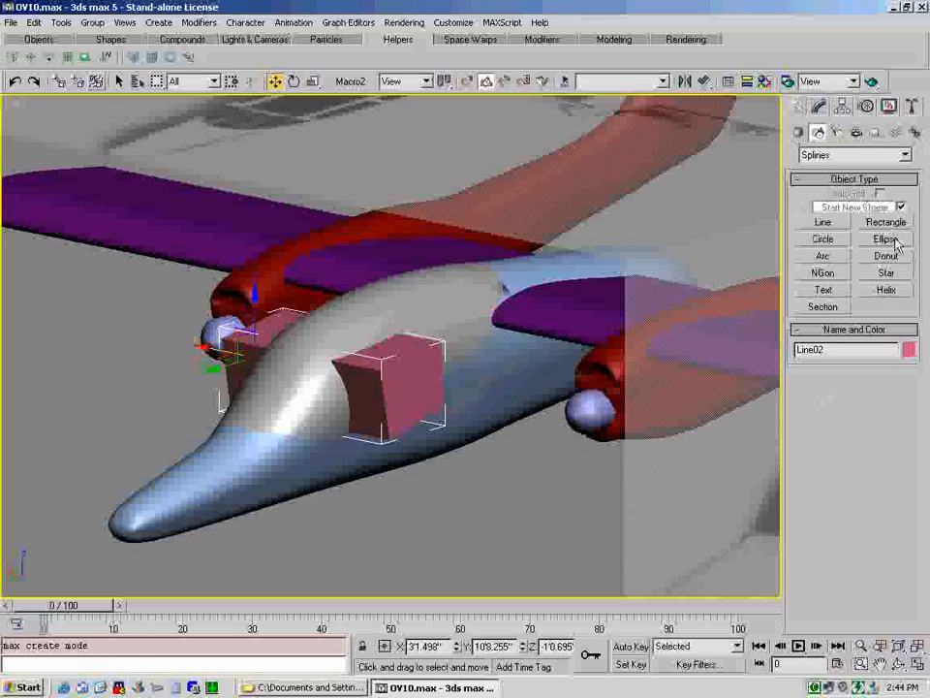
- Boolean-intersect Line02 with the Canopy so only the overlapping front window piece remains
click(853, 155)
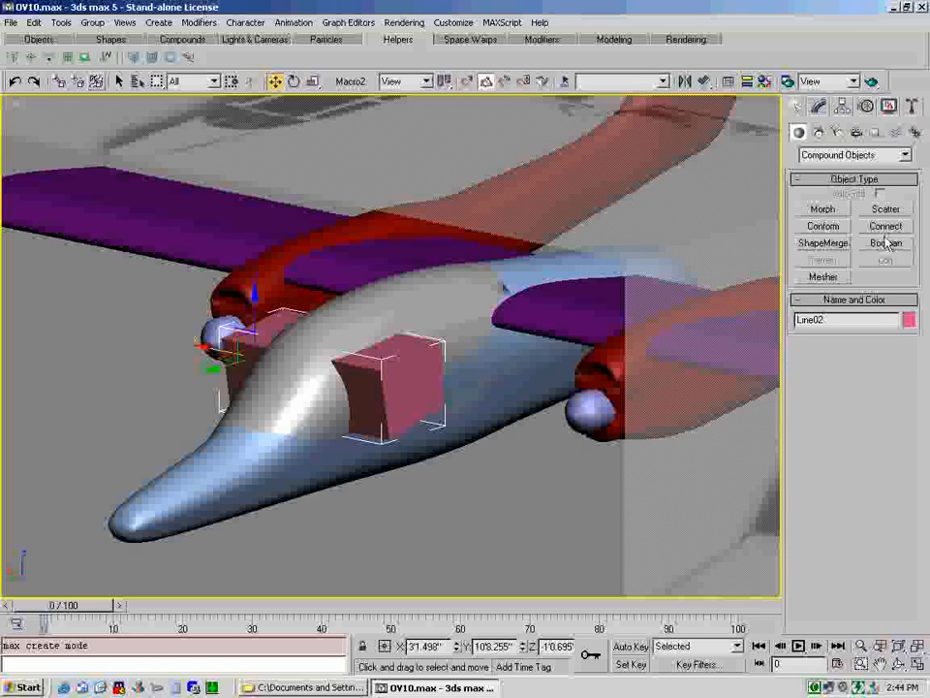
click(884, 242)
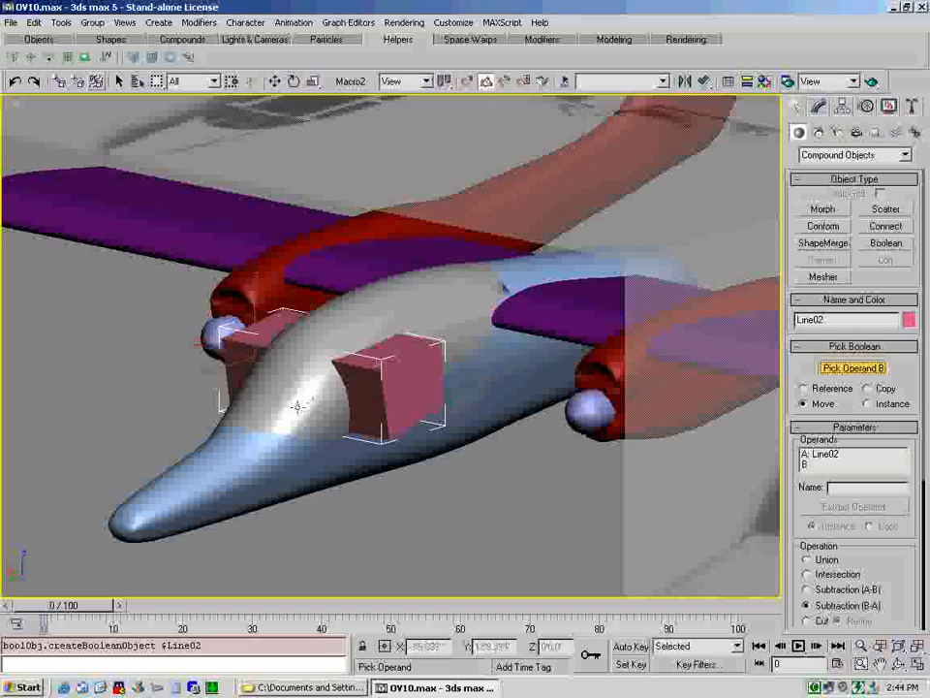
click(388, 378)
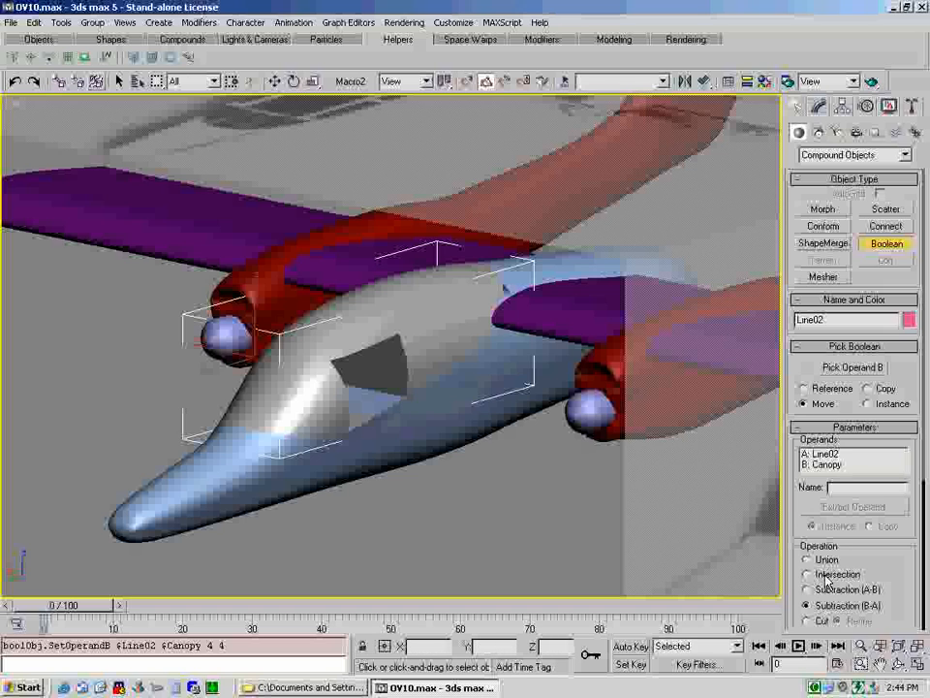
click(808, 573)
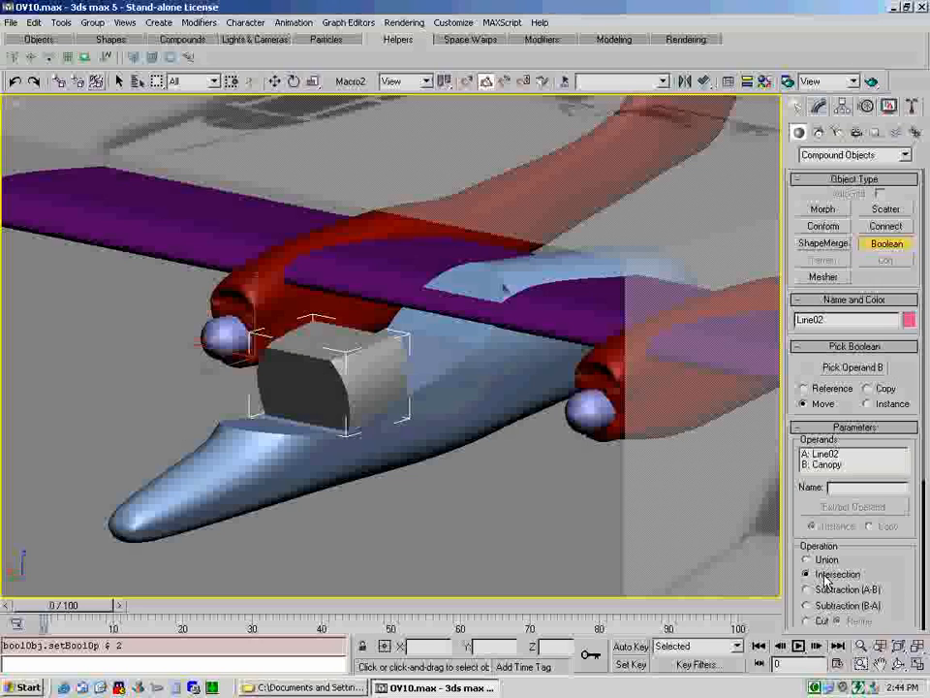
click(12, 23)
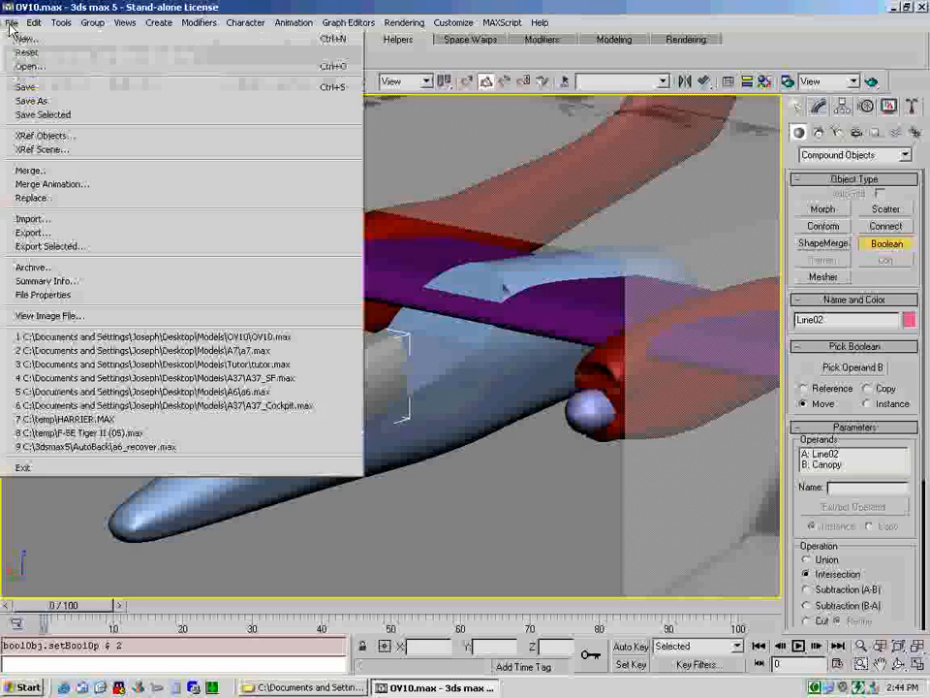
- Export the selected front window piece as the front 3DS file
click(31, 232)
text(front)
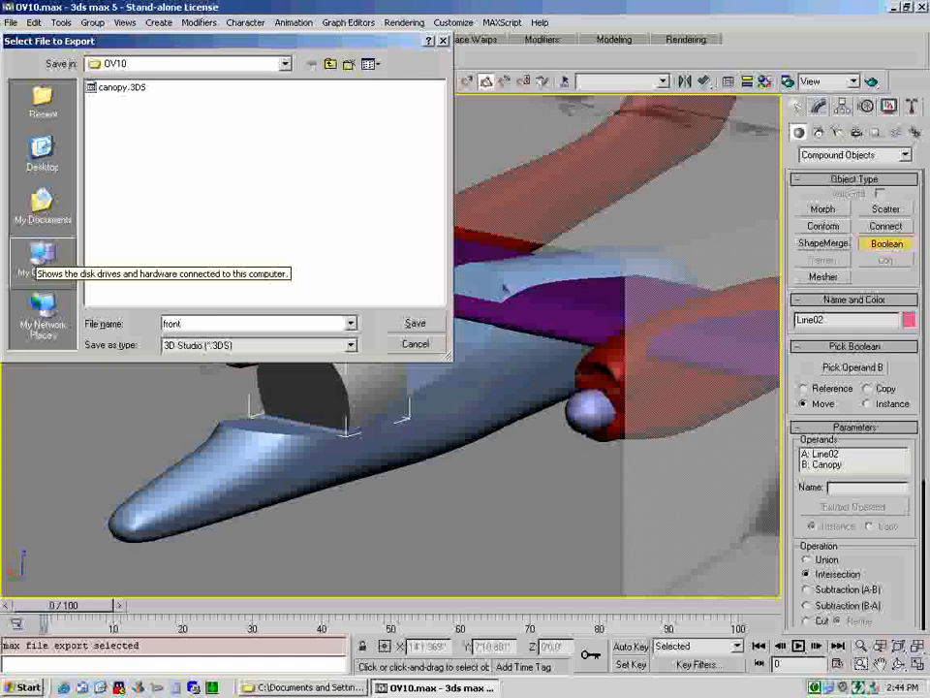
click(415, 322)
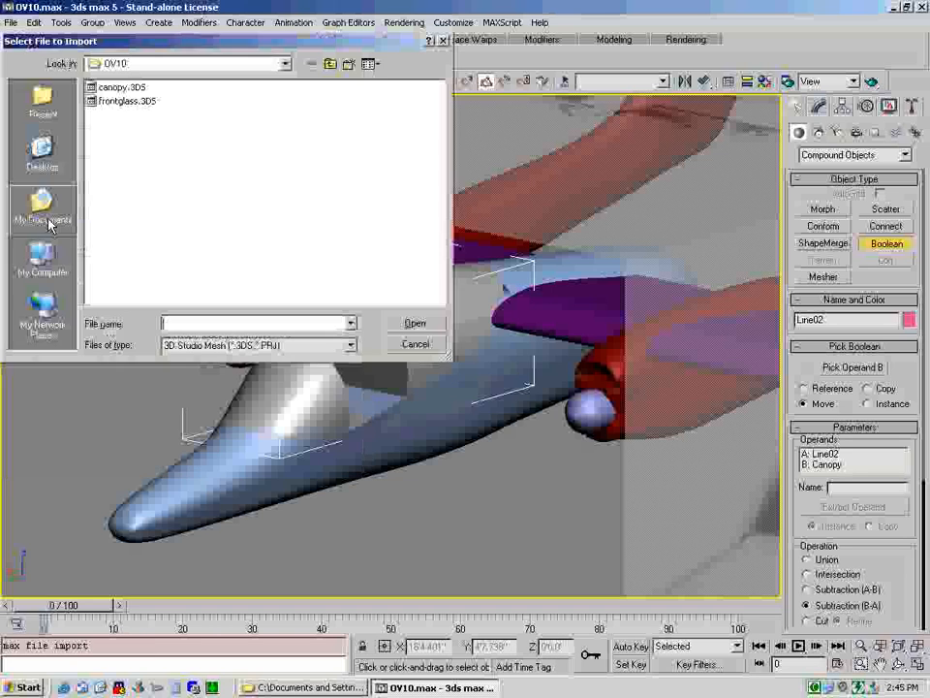
- Import the front 3DS file, merging it into the scene under the name FrontGlass
click(415, 322)
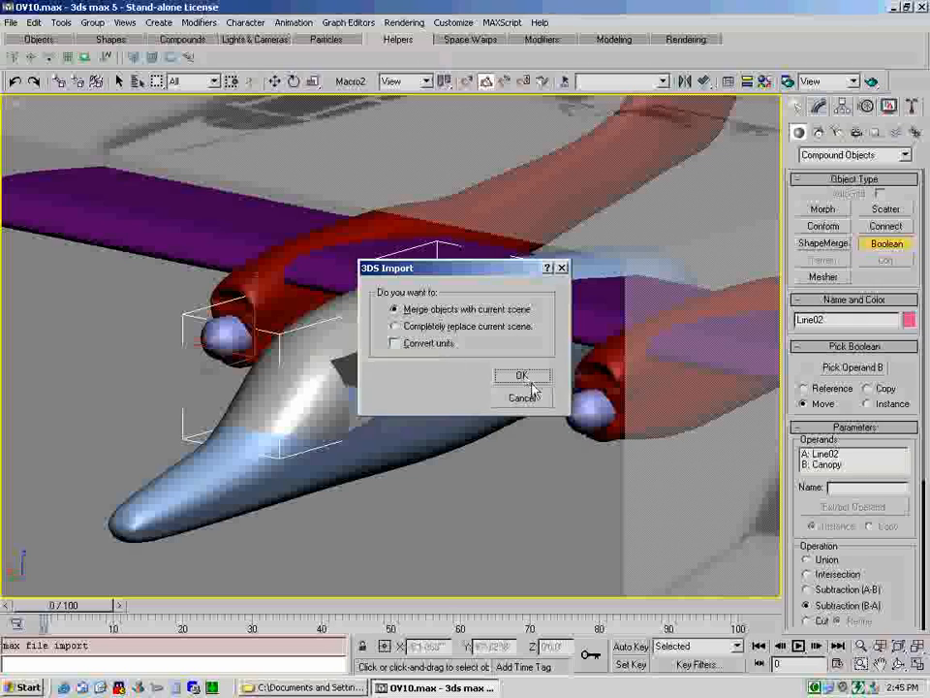
click(523, 376)
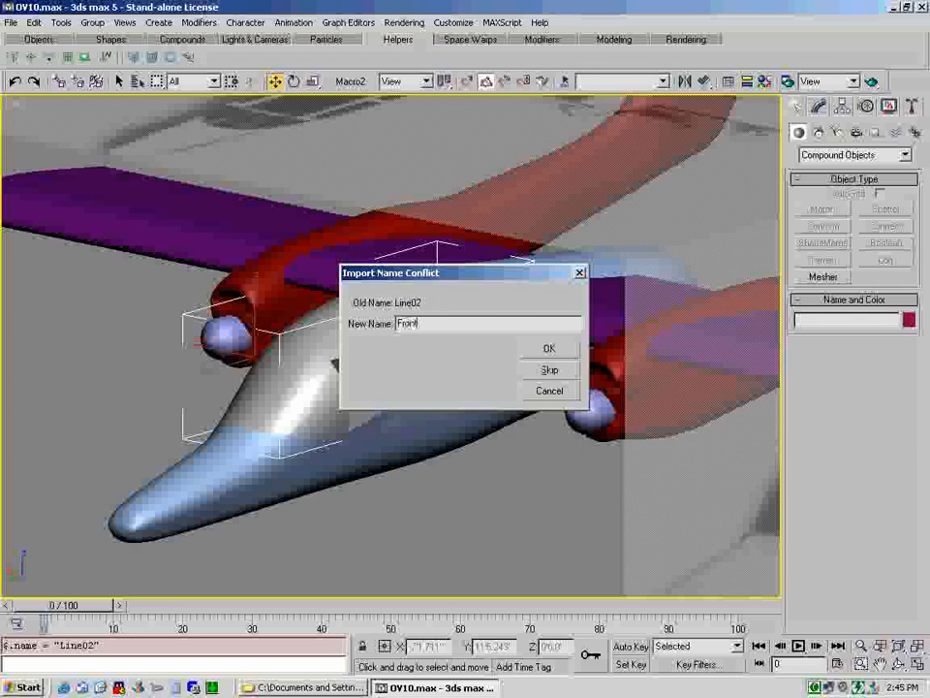
click(549, 349)
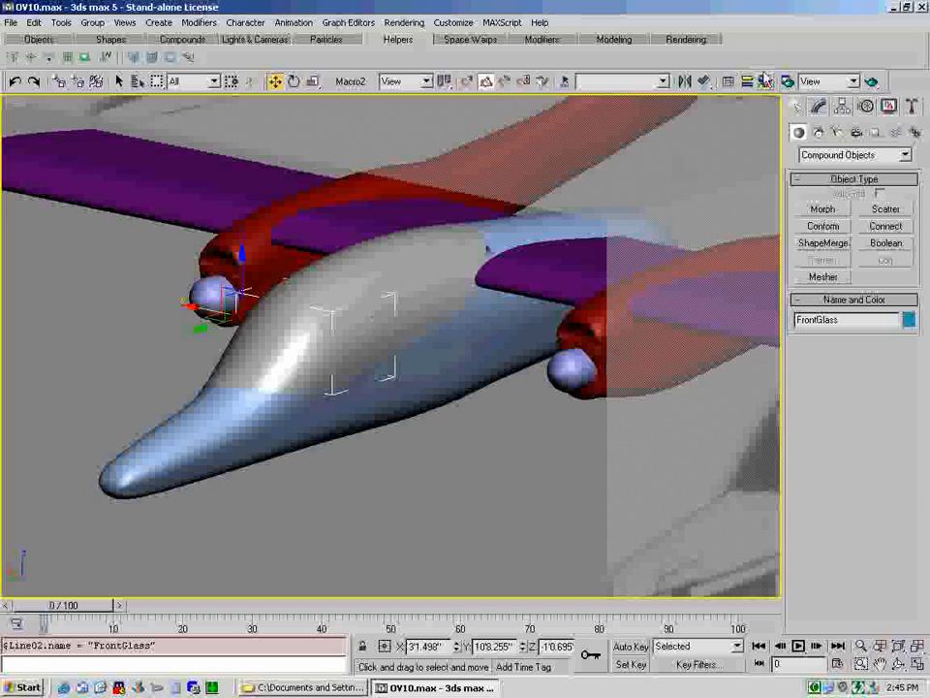
- Take an unused material slot in the Material Editor and set its opacity to 50
click(764, 81)
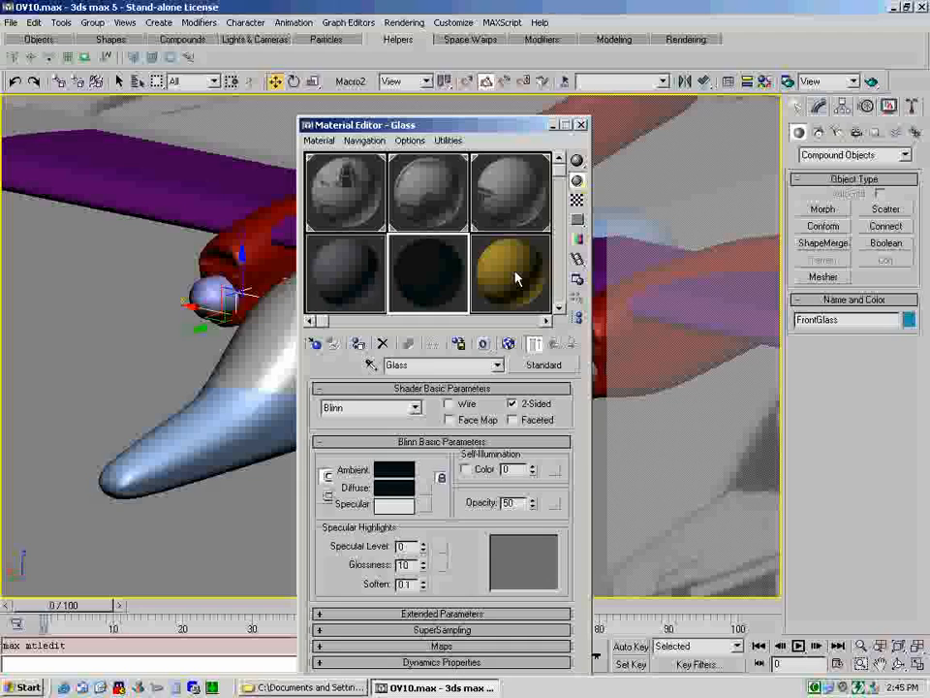
click(512, 273)
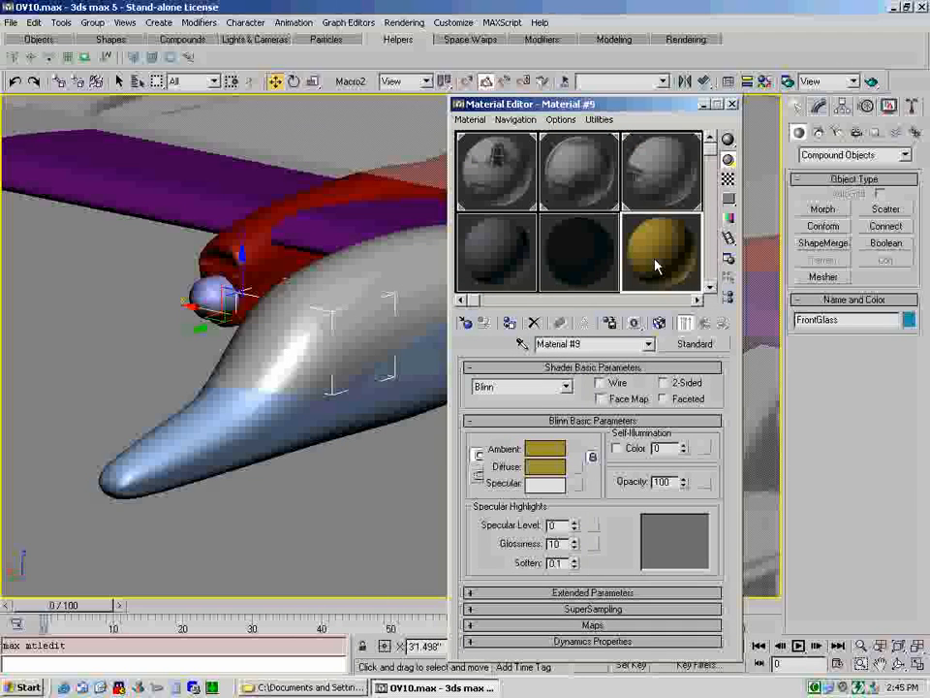
click(682, 484)
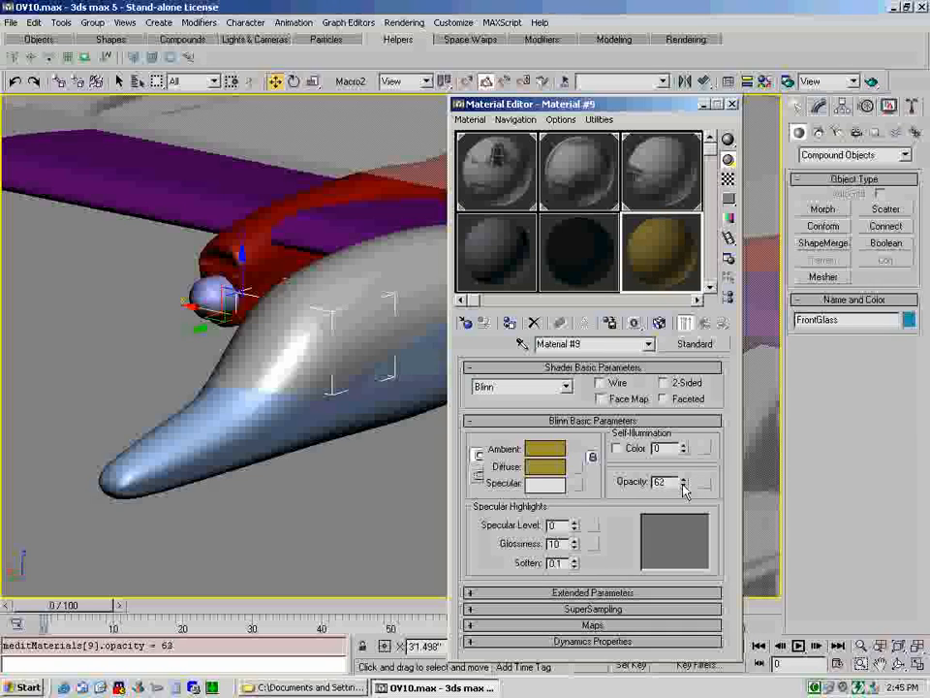
click(682, 485)
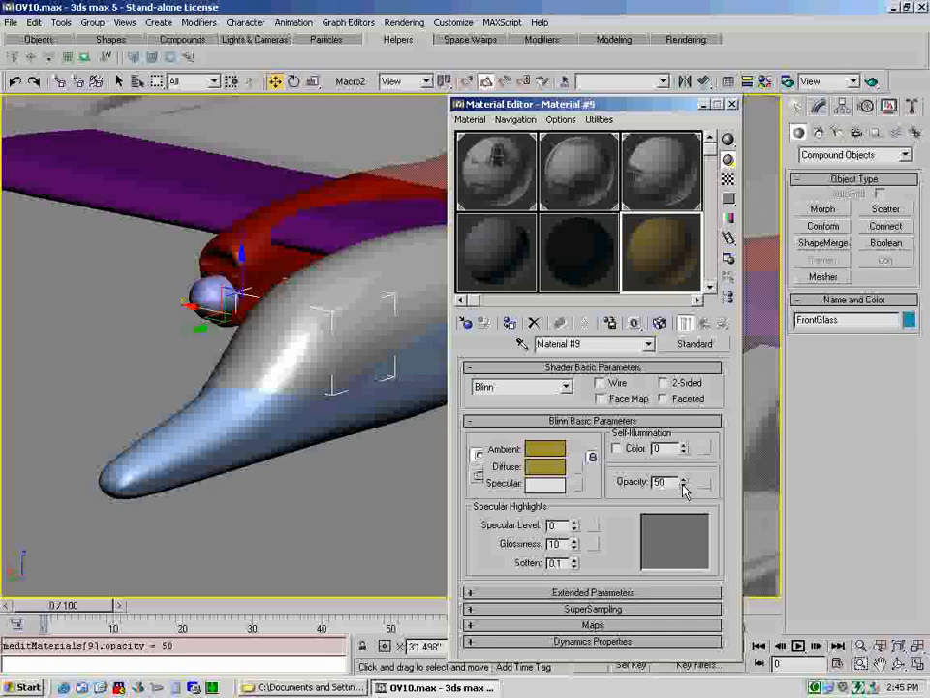
- Set the material's diffuse colour to teal and assign it to FrontGlass
click(546, 465)
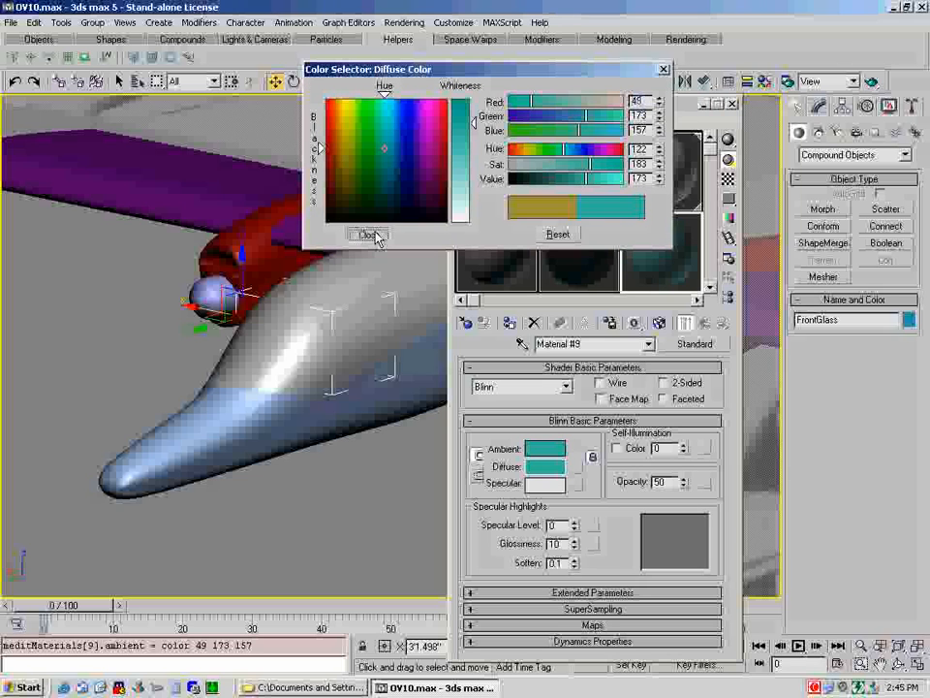
click(366, 235)
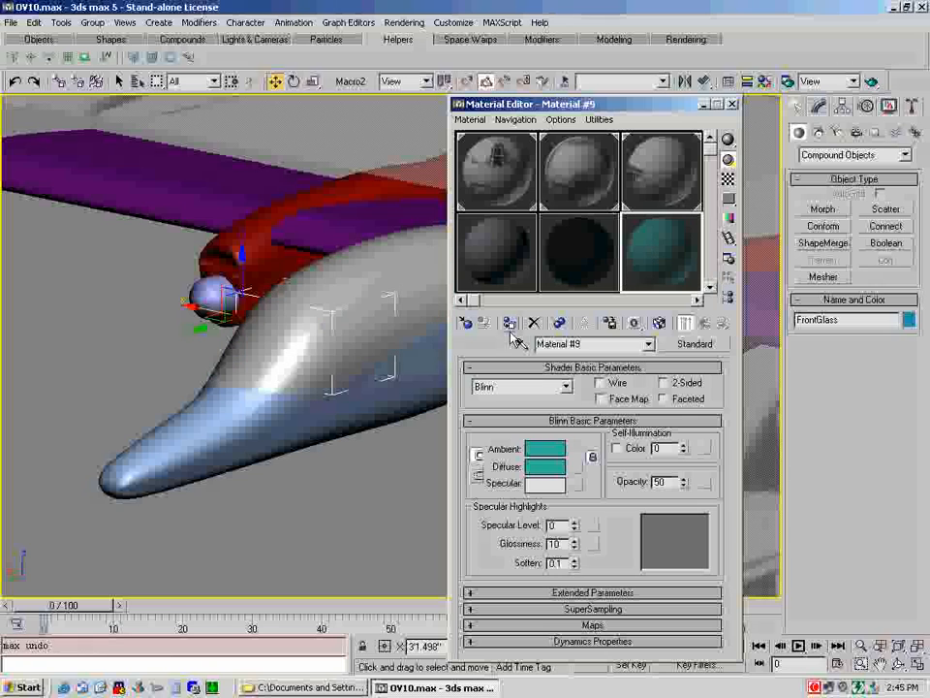
click(659, 322)
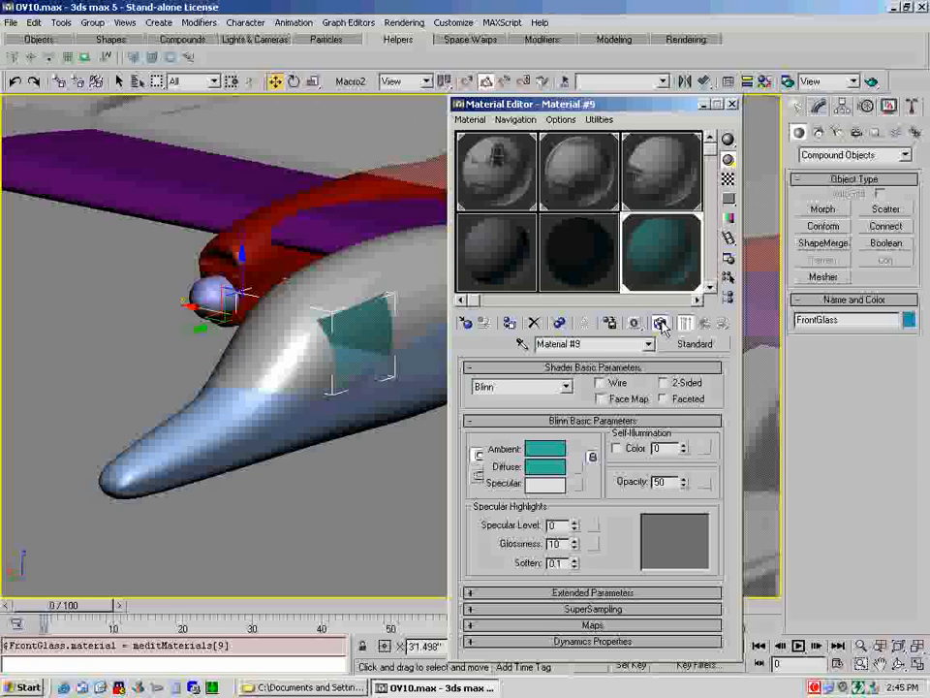
click(732, 105)
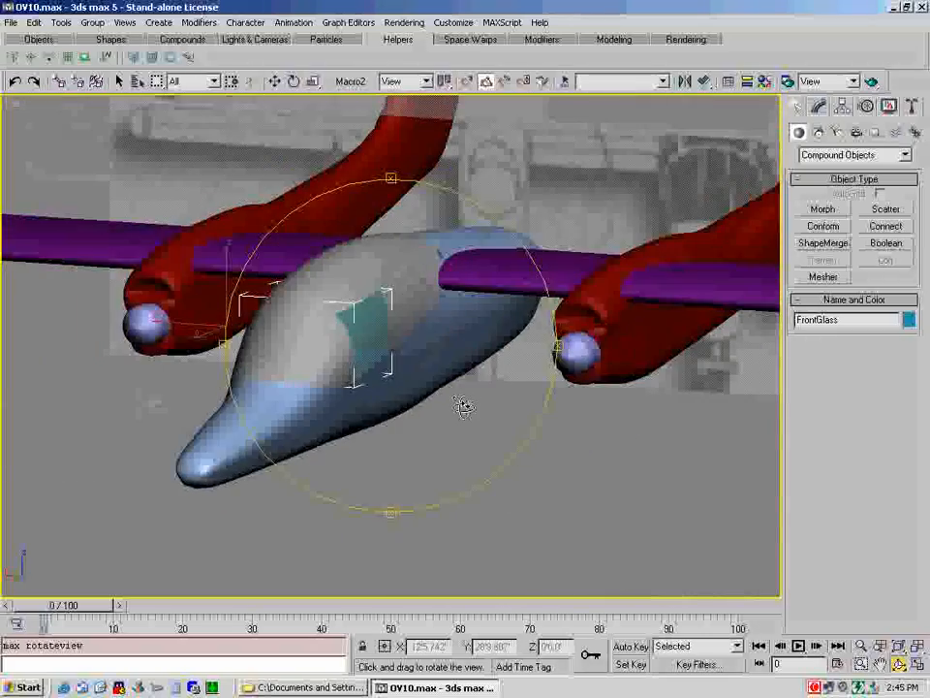
- Trace the top window outline and extrude it into the Line03 block over the cockpit
drag(465, 407, 339, 275)
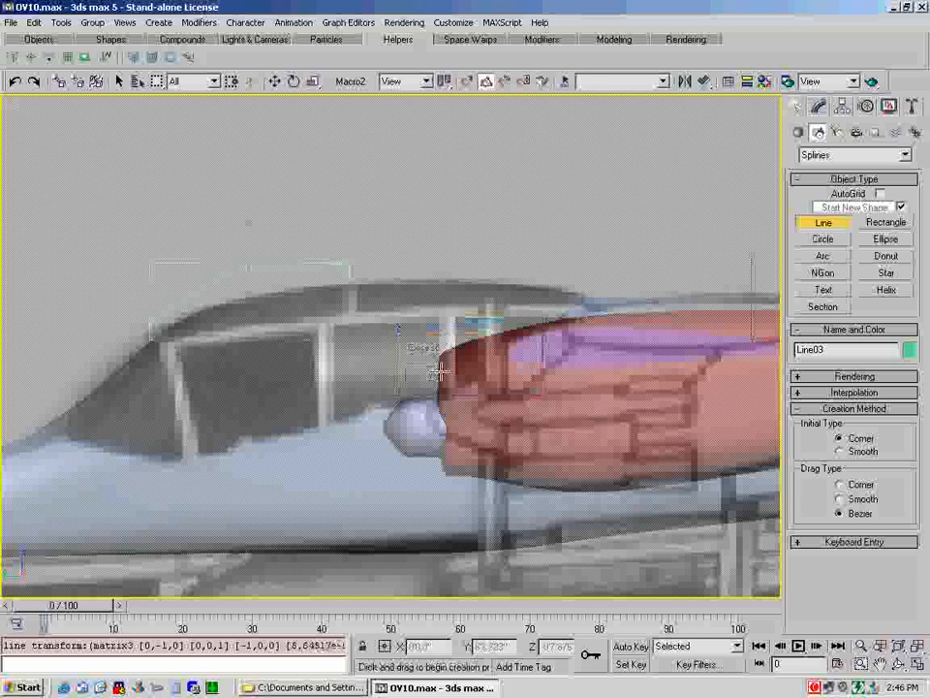
click(817, 107)
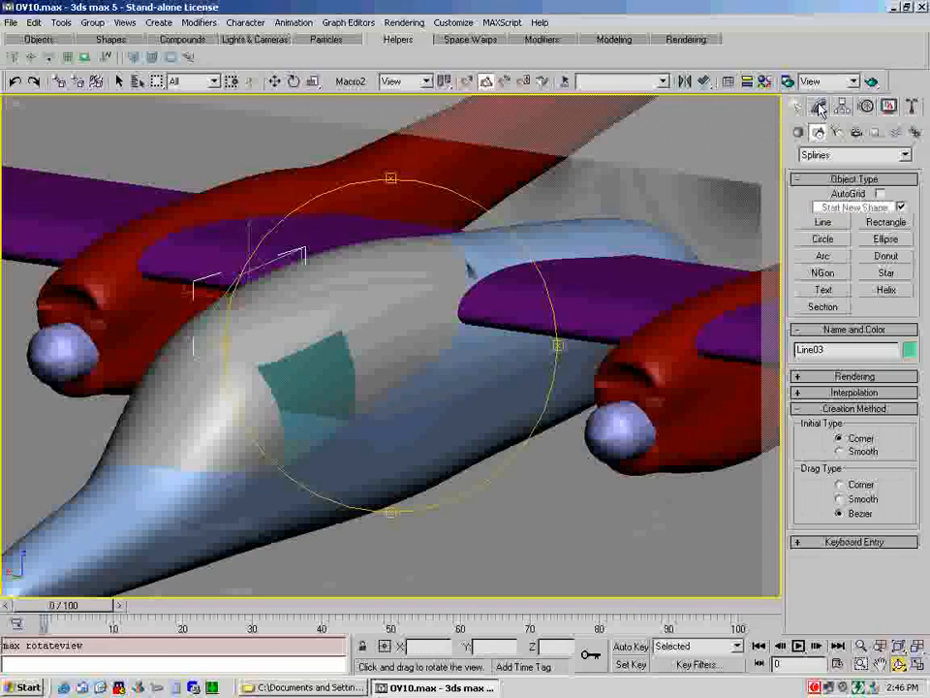
click(817, 107)
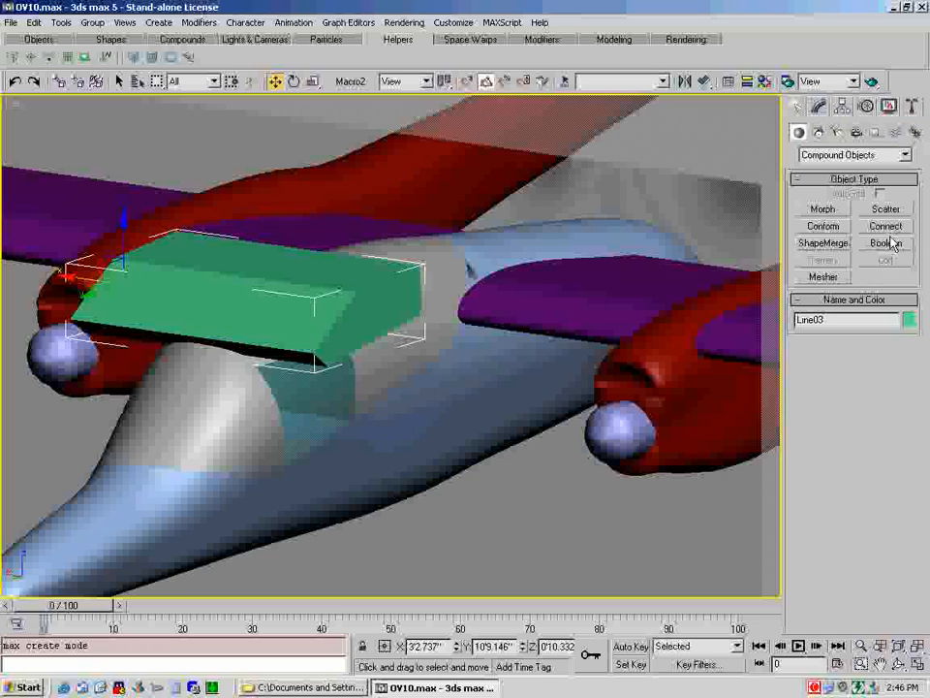
- Boolean-intersect Line03 with the canopy to keep only the top window piece
click(885, 242)
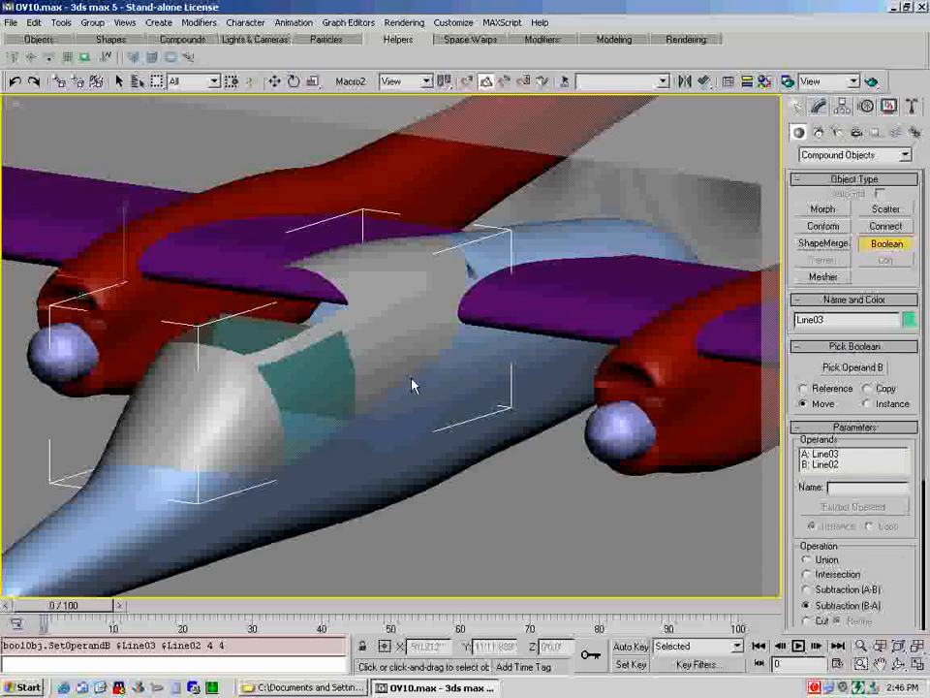
click(808, 573)
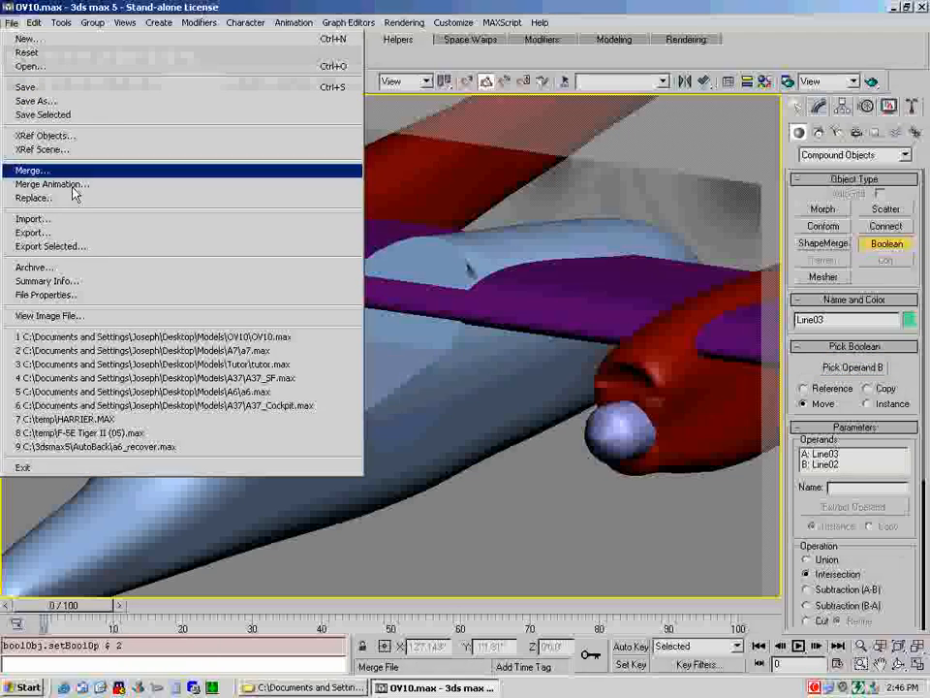
- Export the top window piece as topglass.3DS and begin importing it back into the scene
click(31, 232)
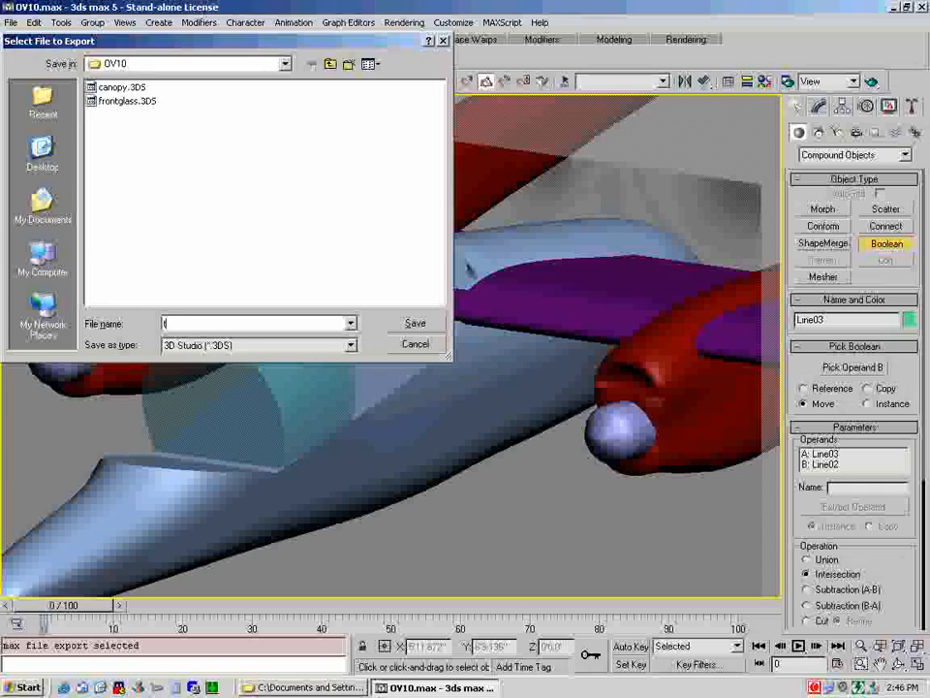
click(415, 322)
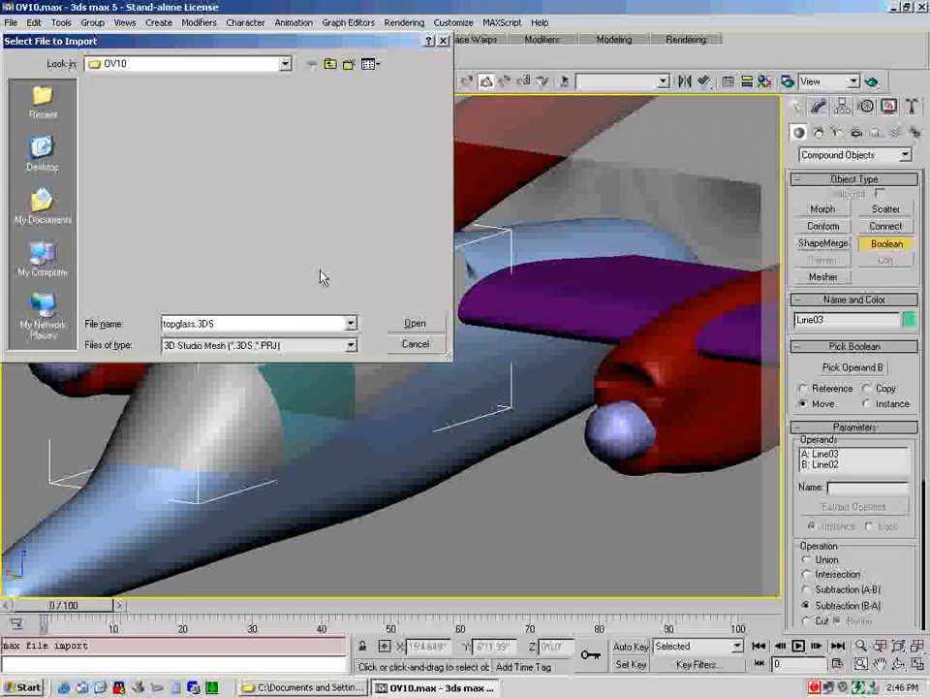
click(415, 322)
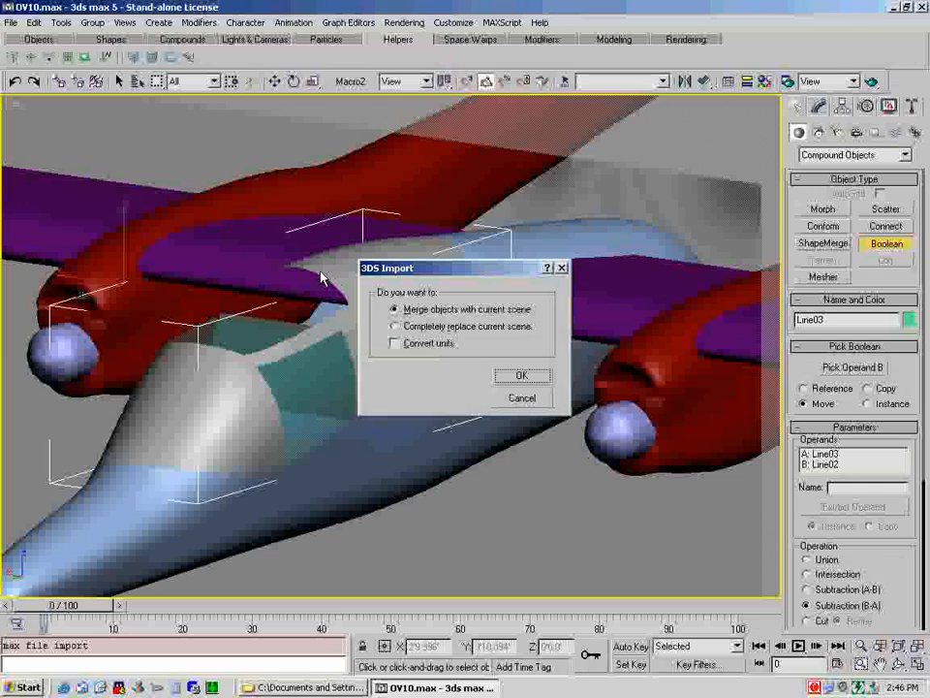